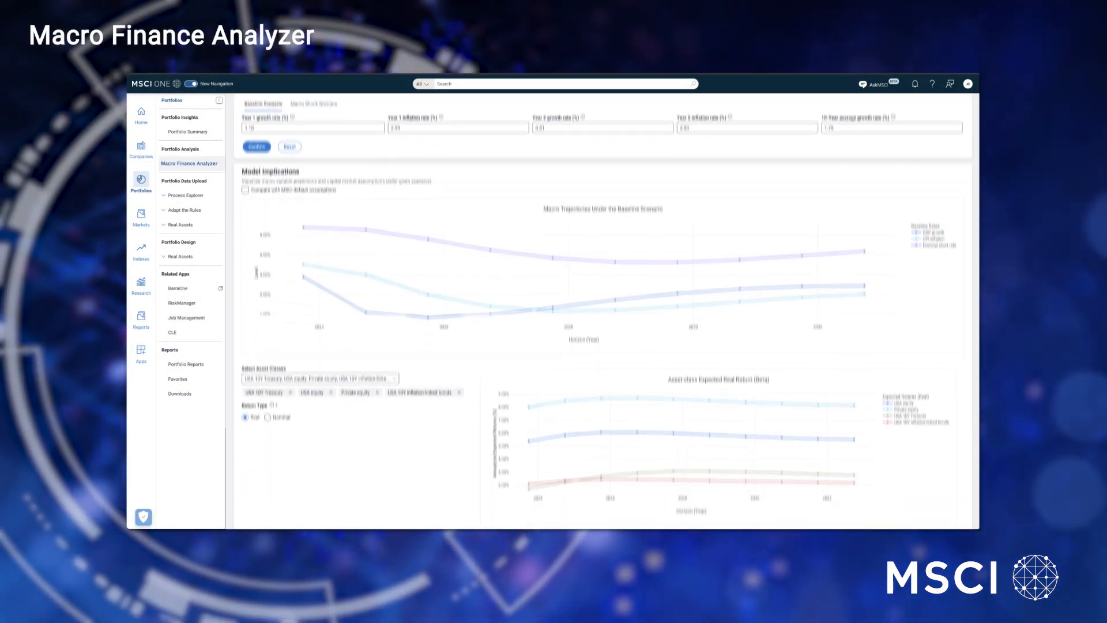
- Set Year 1 growth to 1.5 and compare the baseline with MSCI default assumptions
scroll("down", 3)
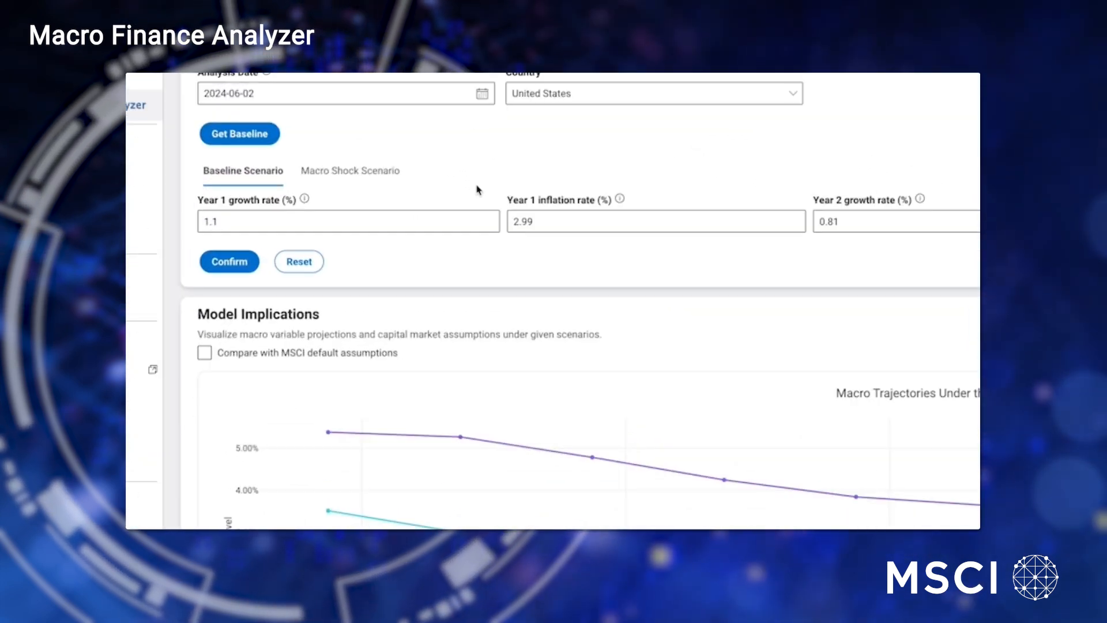
type("1.5")
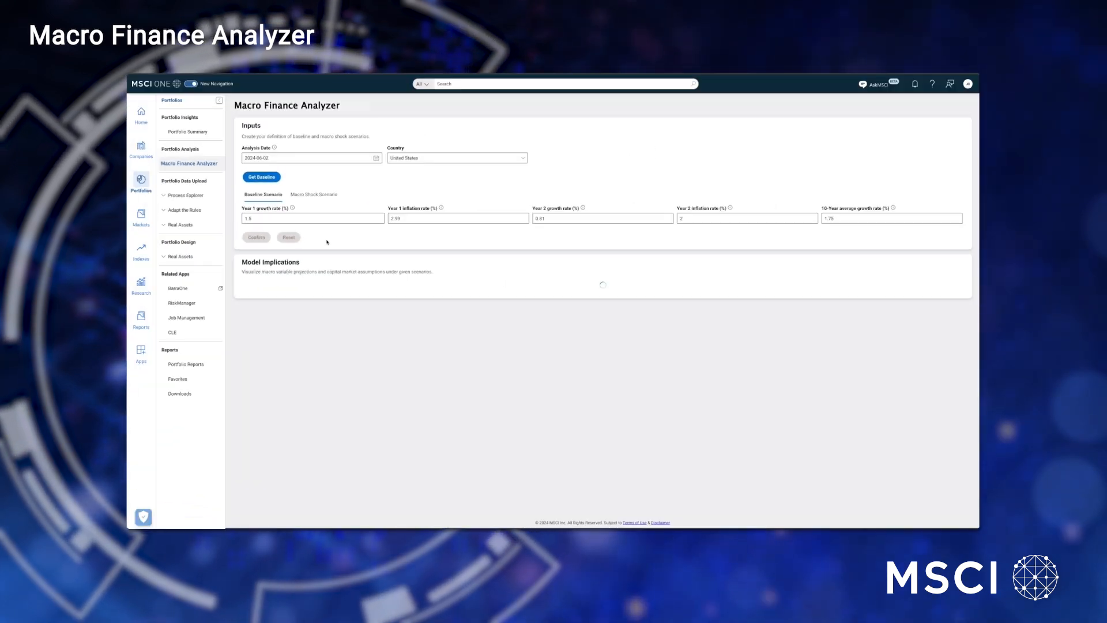
left_click(256, 237)
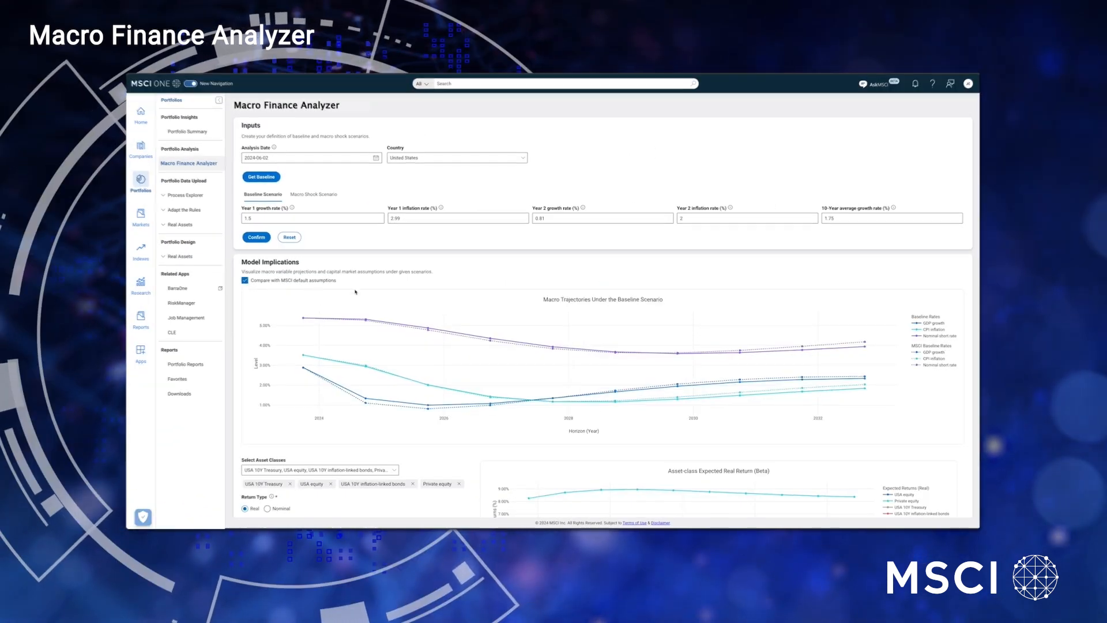
left_click(313, 195)
type("-2")
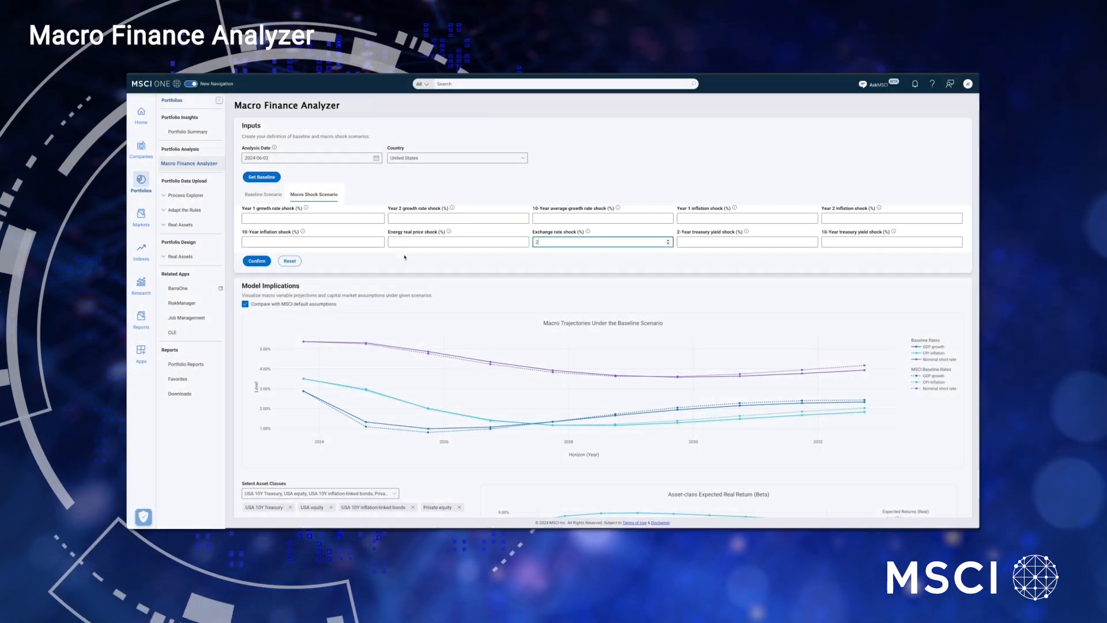
- Chart the 2% exchange-rate shock scenario and download it as a Barra Factor Stress Test
left_click(256, 260)
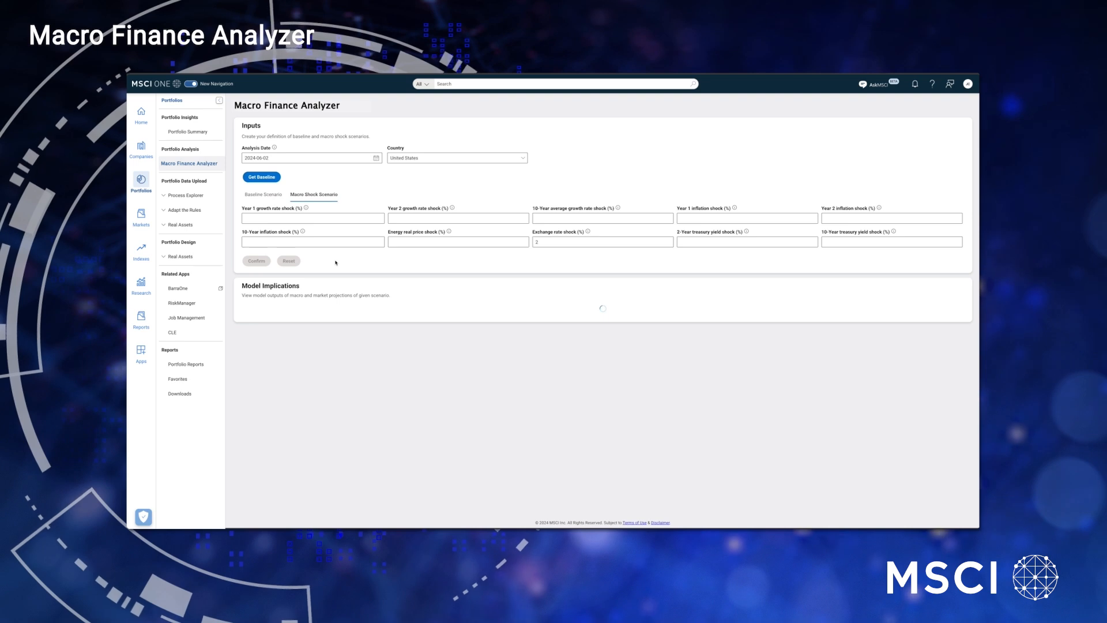
left_click(256, 261)
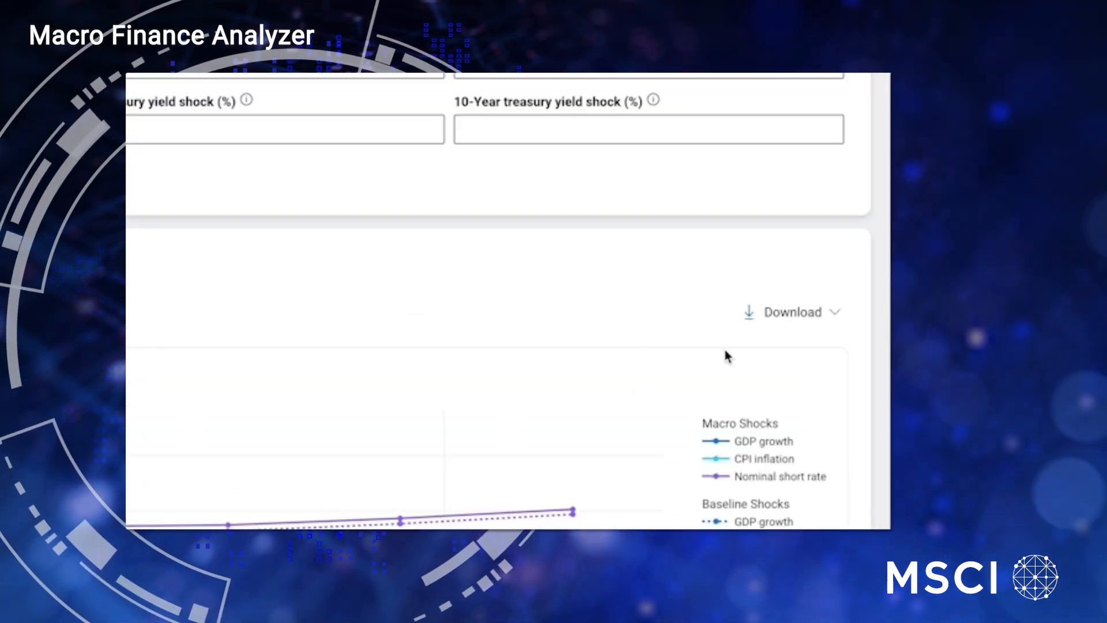
left_click(791, 312)
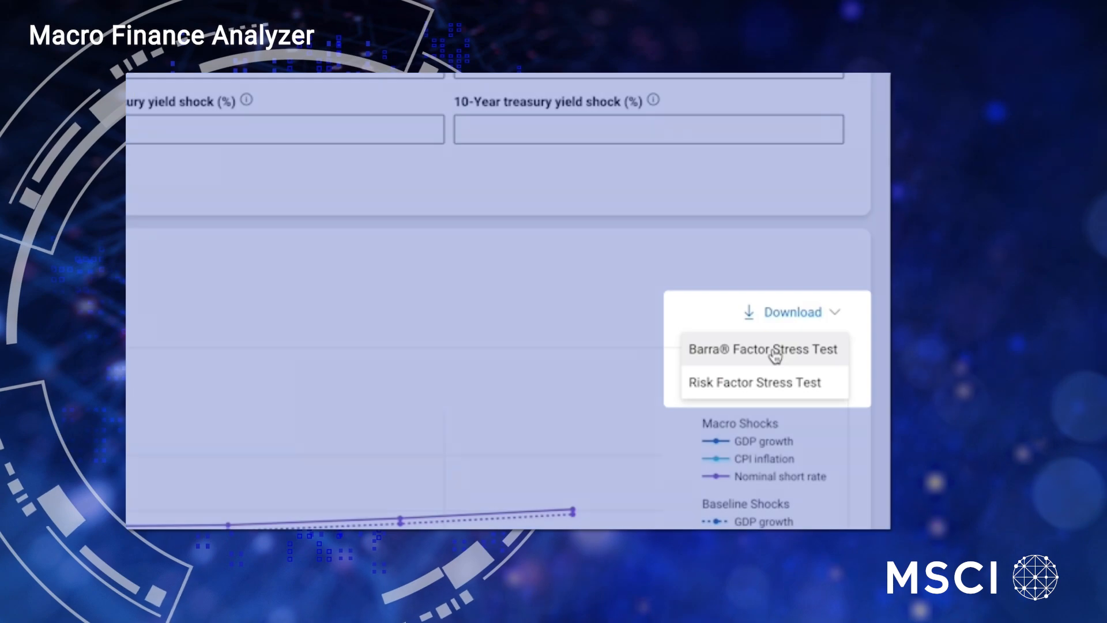
left_click(762, 348)
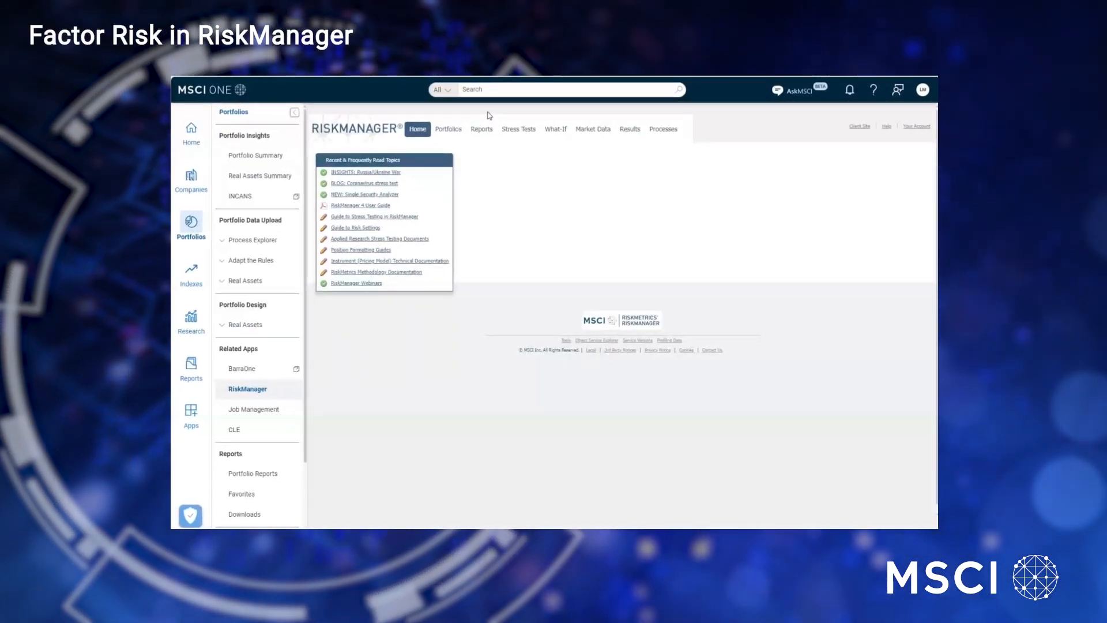
- Start a new Factor Risk Report from the RiskManager Reports list
left_click(482, 128)
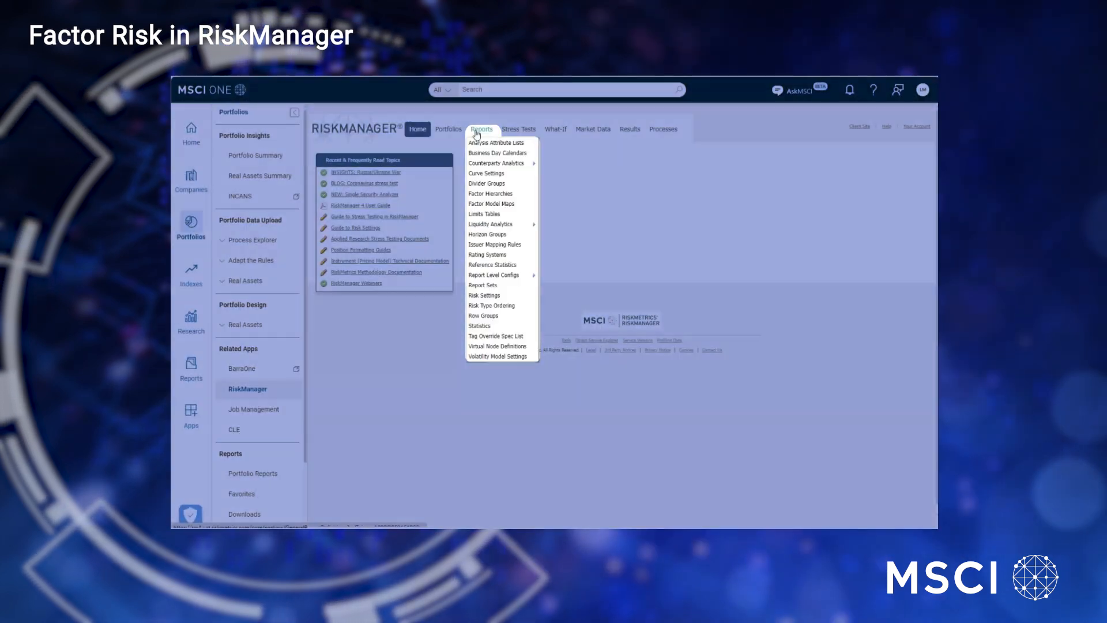
left_click(481, 129)
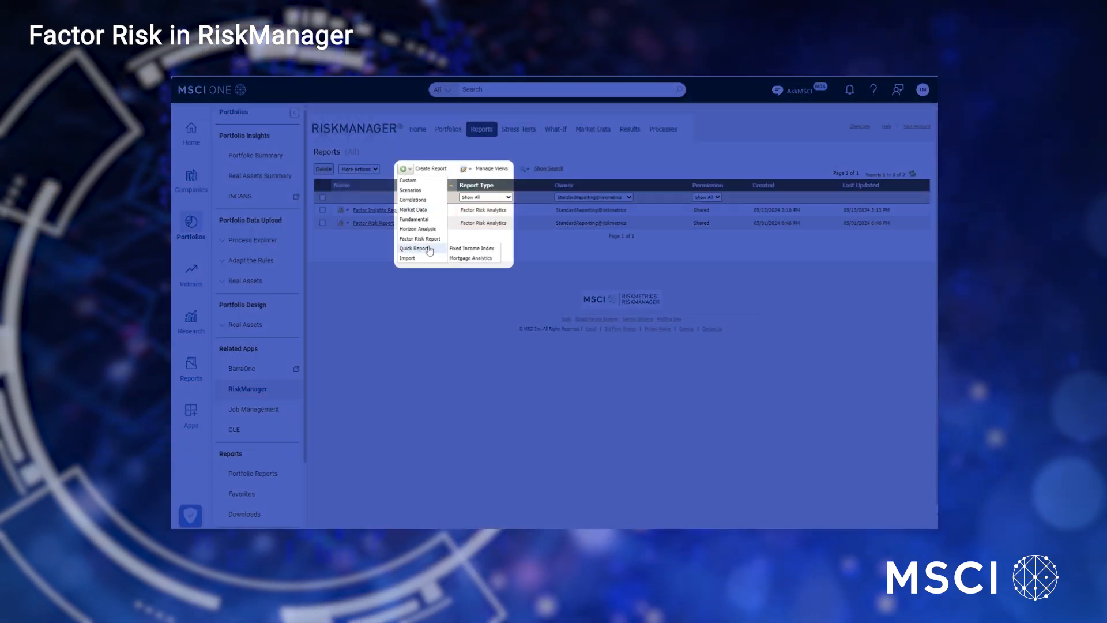
left_click(419, 239)
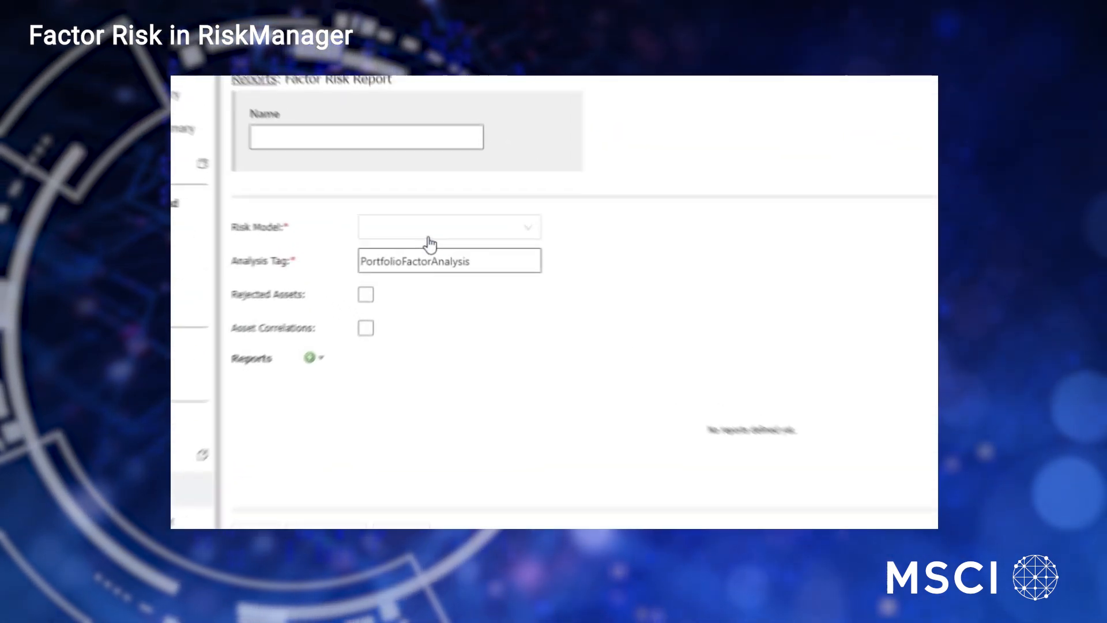
- Use the MAC.L risk model and add a Risk Decomposition report
left_click(448, 227)
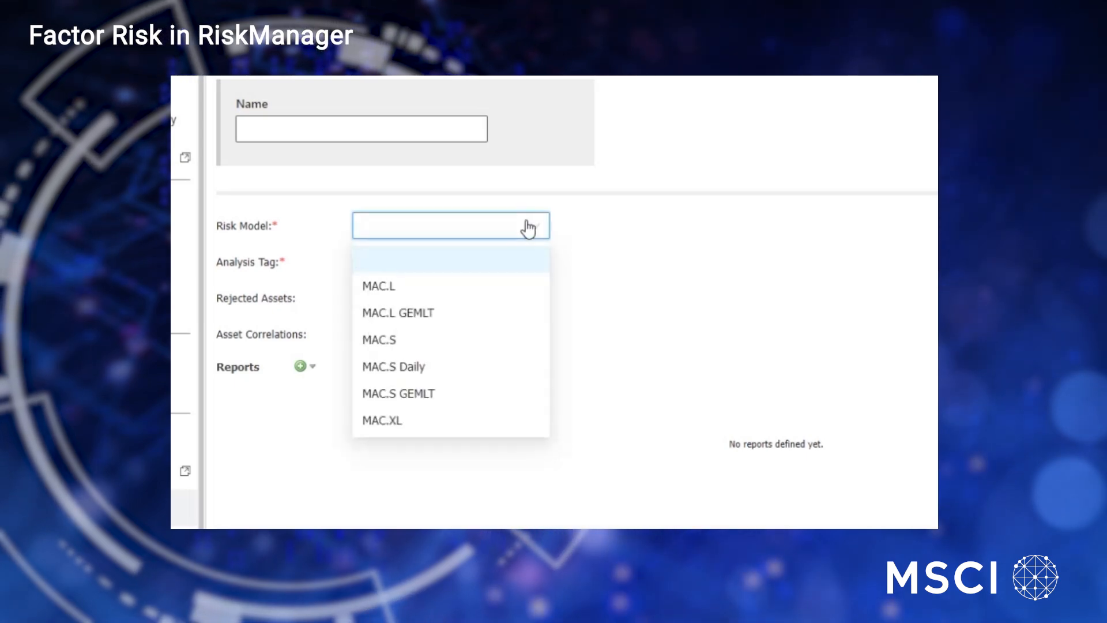
left_click(381, 286)
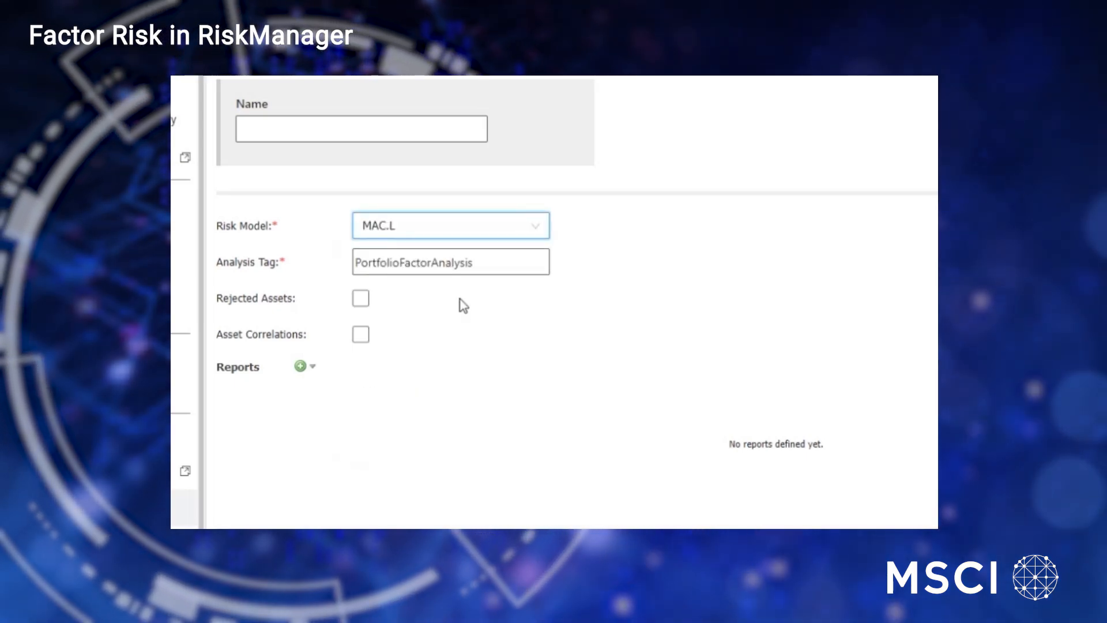
left_click(299, 367)
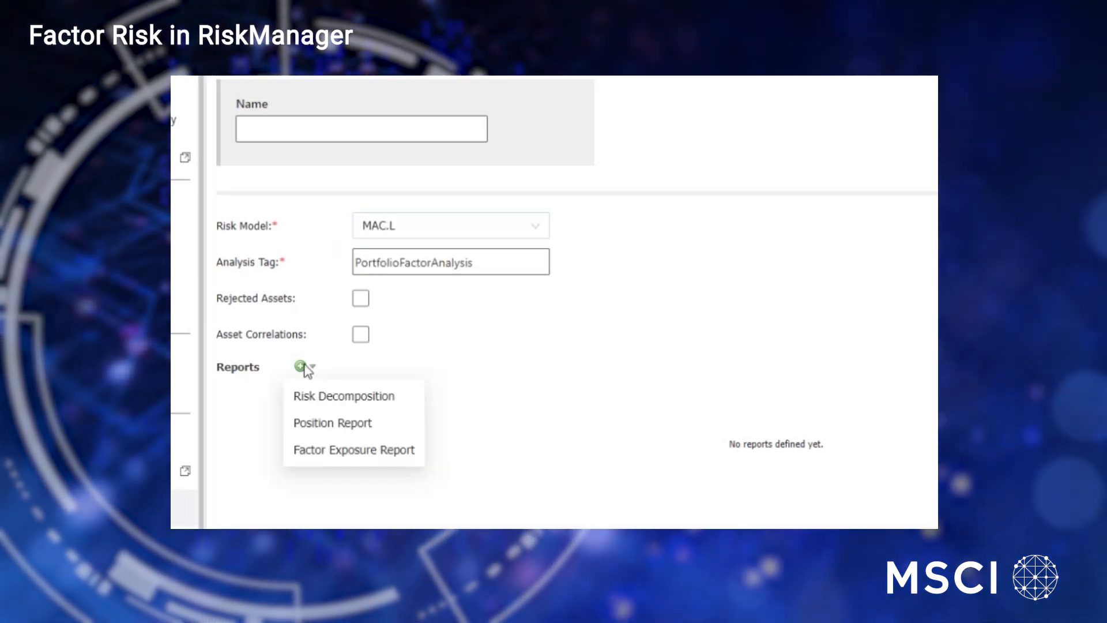
left_click(344, 396)
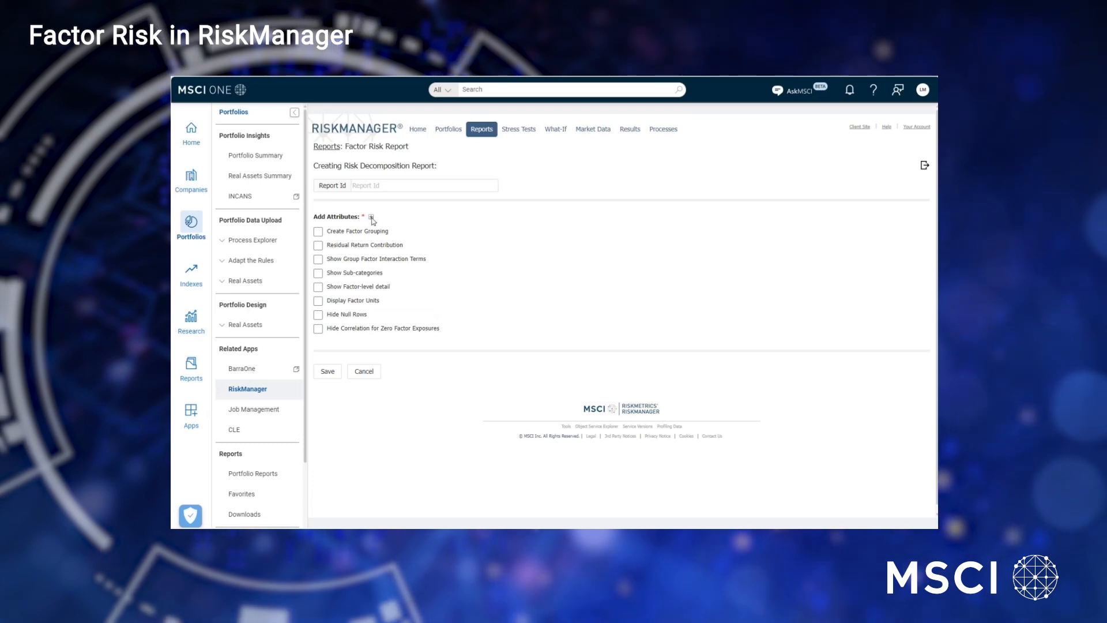
- Cancel the Risk Decomposition form and view the past 30 days of report results
left_click(370, 217)
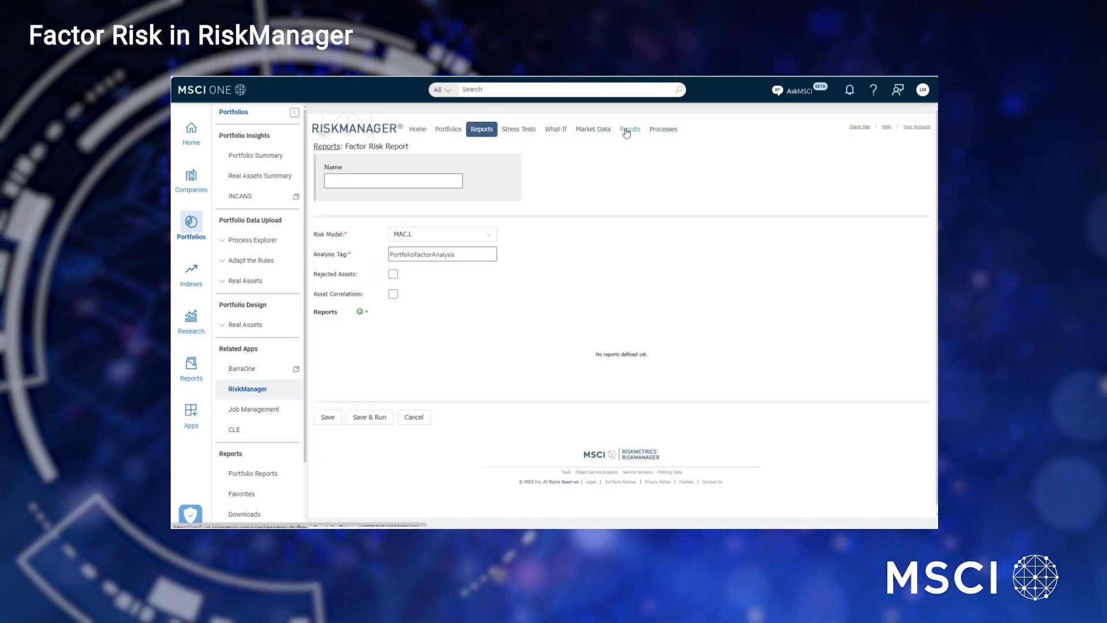
left_click(630, 128)
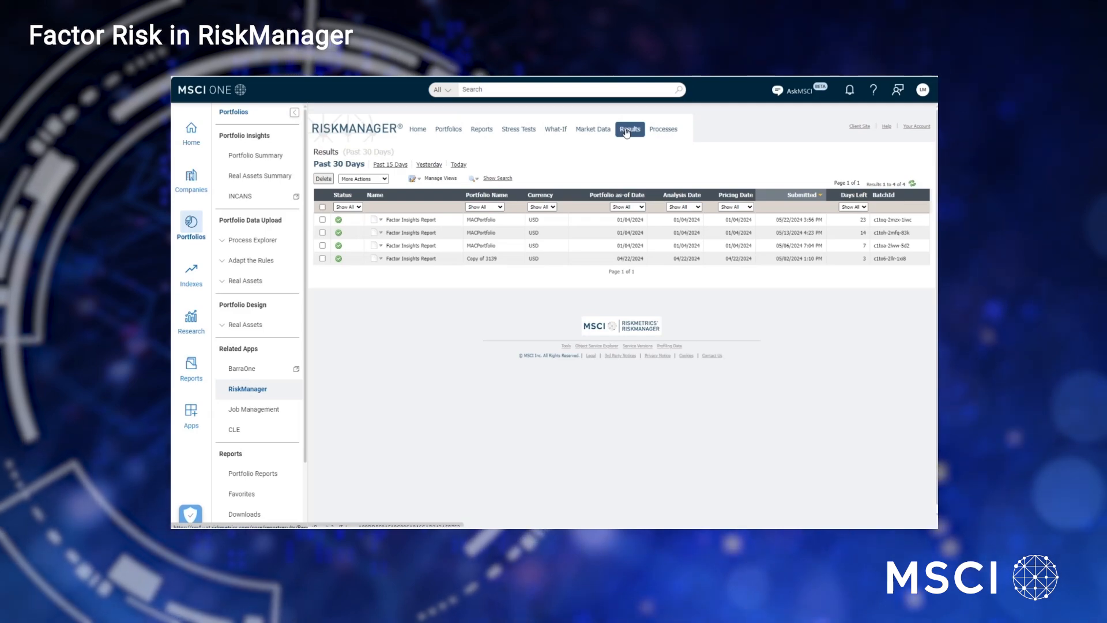